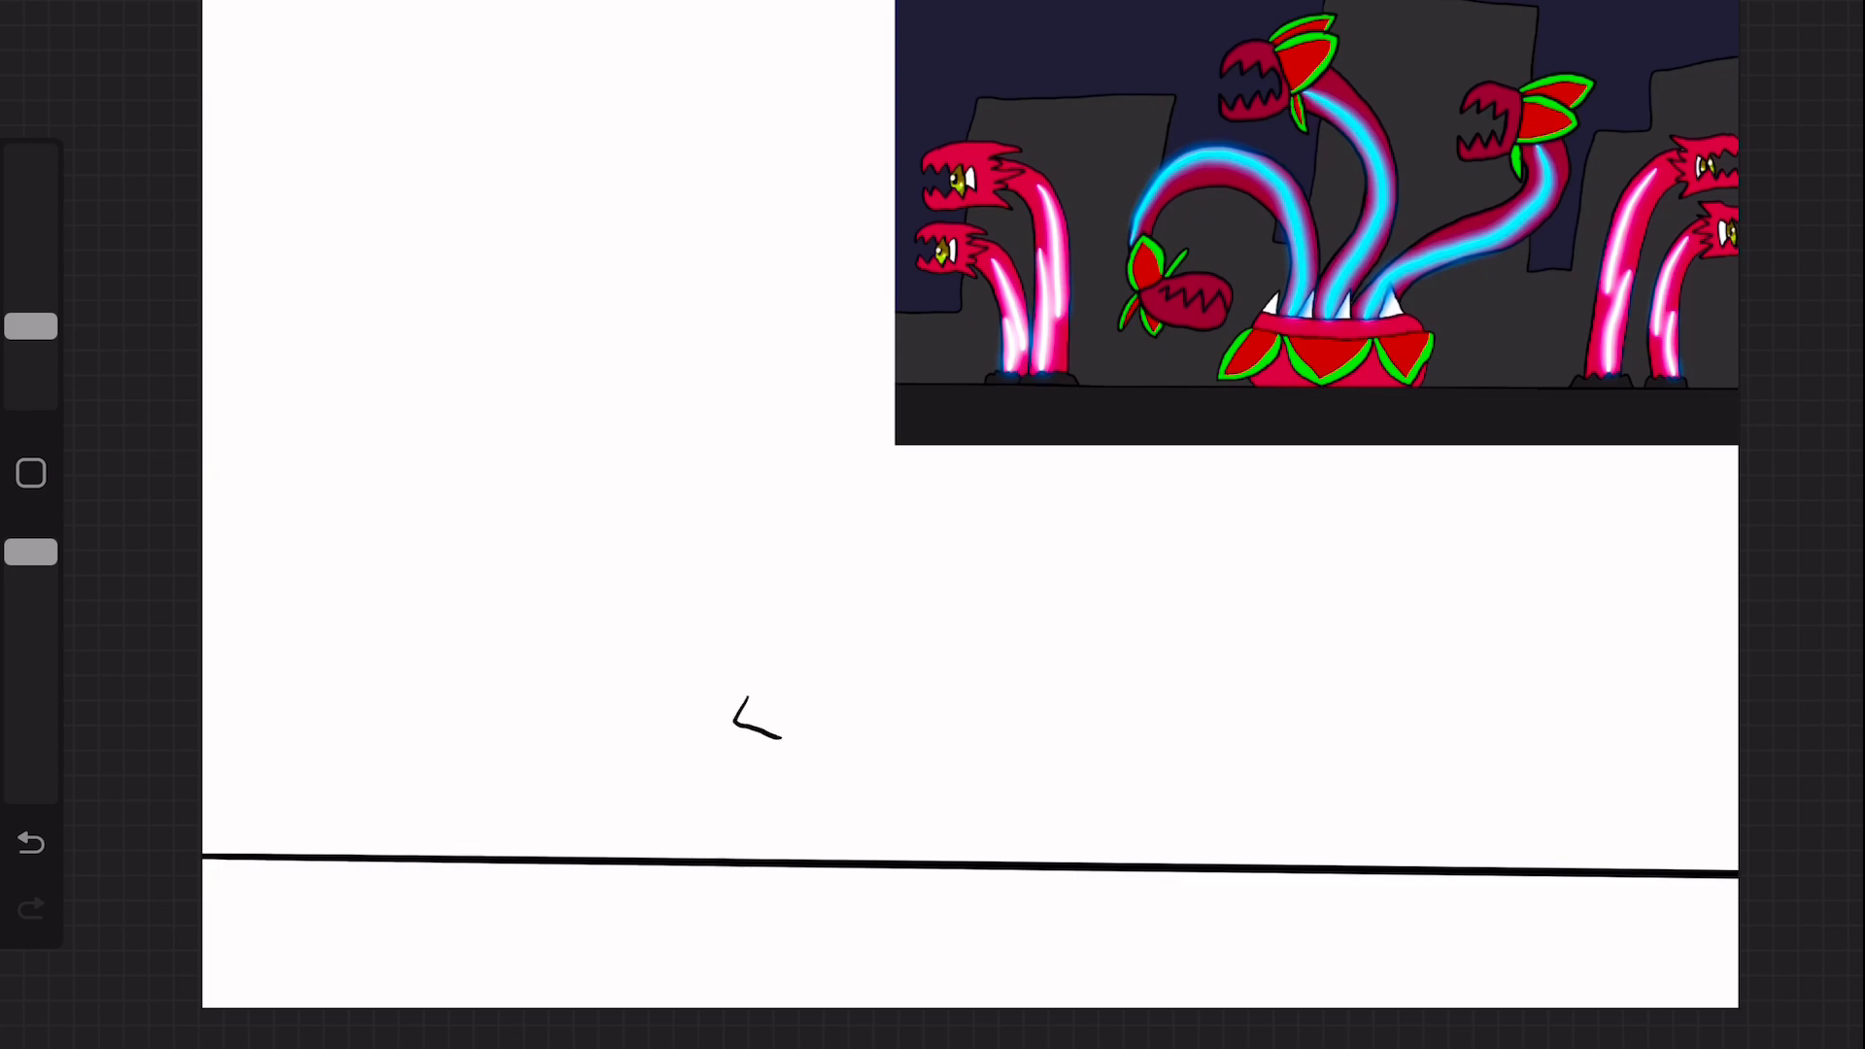
Sketch a brush stroke on the white canvas beneath the inserted plant creature picture
{"action": "left_click_drag", "start_coordinate": [750, 695], "coordinate": [1177, 732]}
{"action": "type", "text": "(Design"}
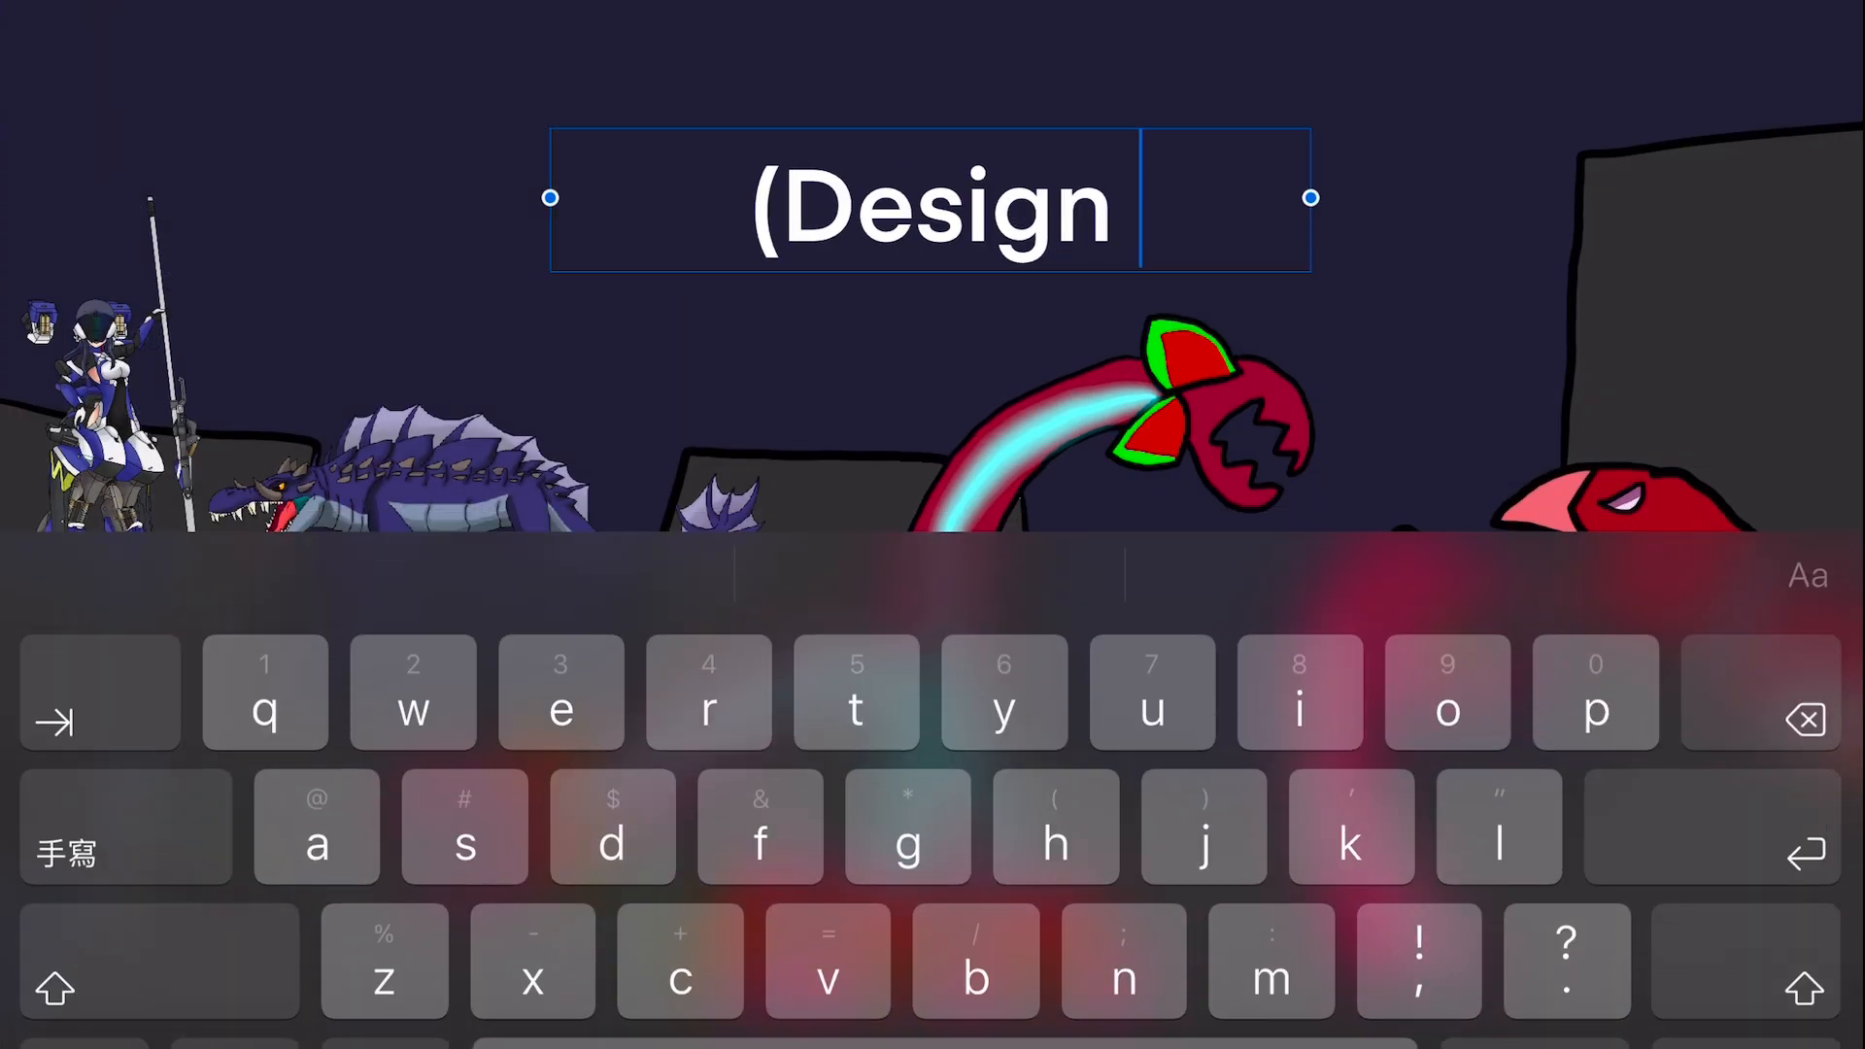
Bring up the photo library to insert another picture into the city scene
{"action": "left_click", "coordinate": [204, 274]}
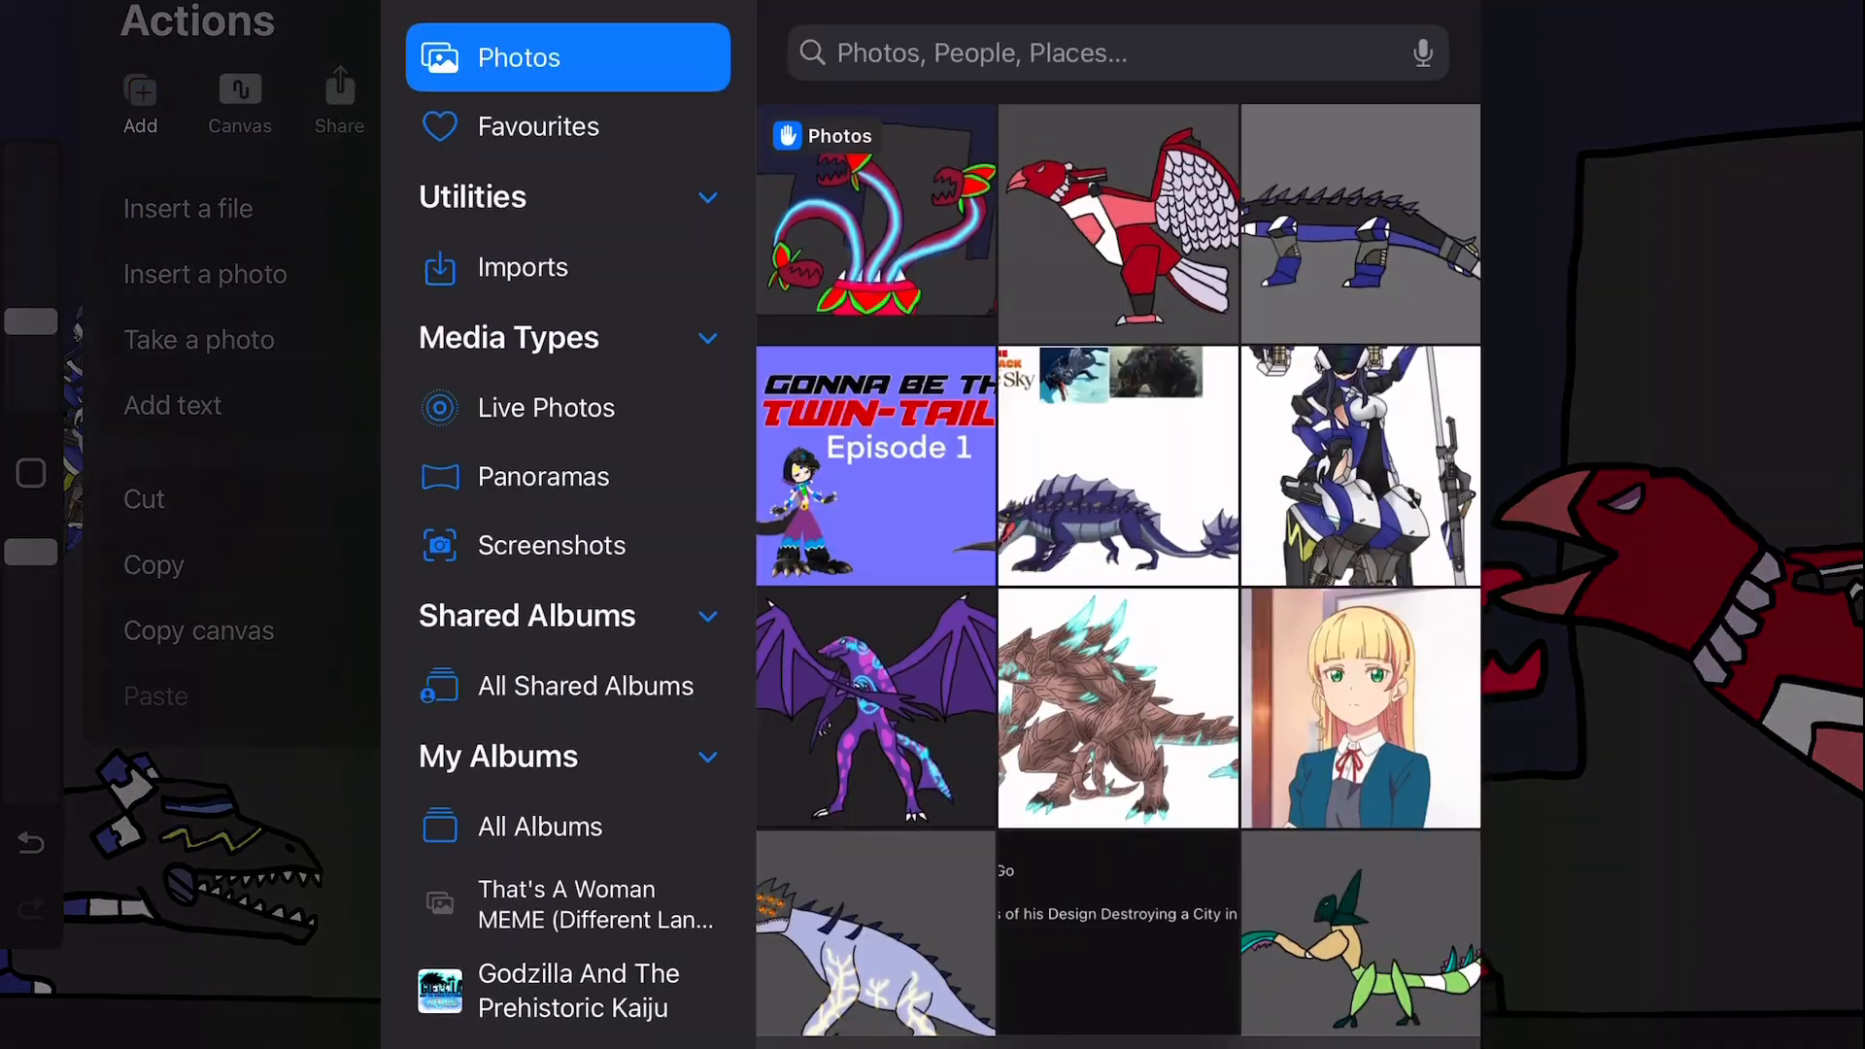